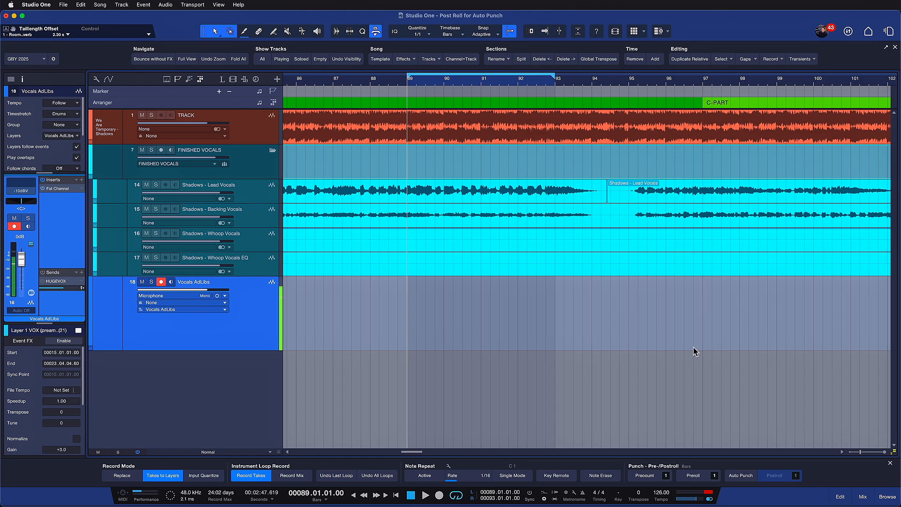
- Hide the Record Mode / Punch panel to reveal the full arrangement
{"action": "left_click", "coordinate": [632, 407]}
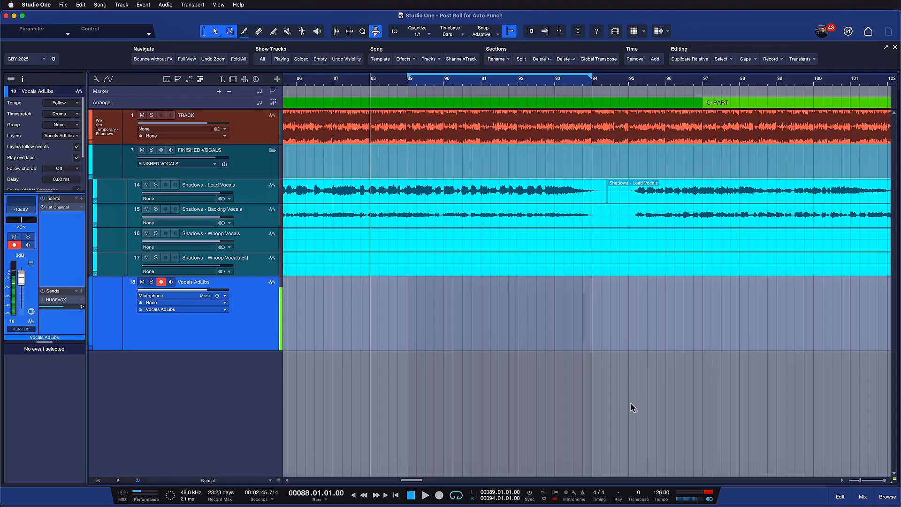
- Play, punch in an ad-lib take on Vocals AdLibs over bars 89–94, then stop
{"action": "left_click", "coordinate": [425, 495]}
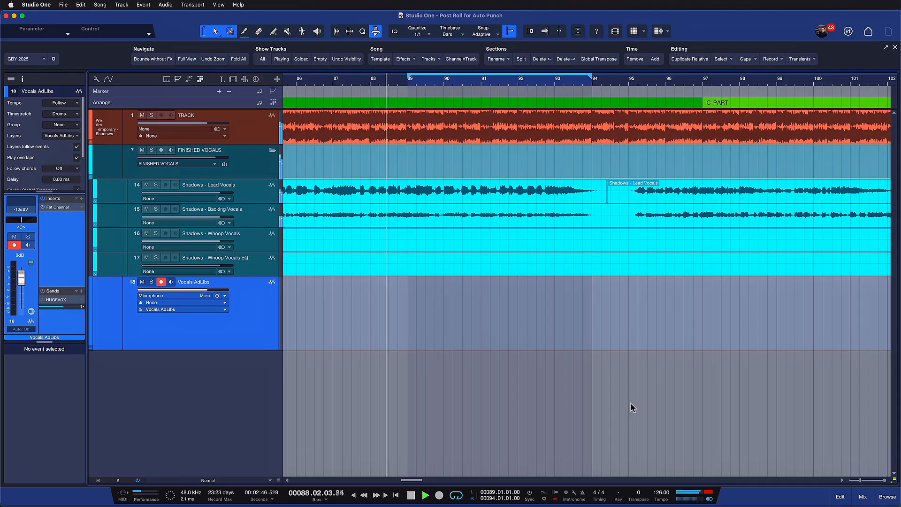
{"action": "left_click", "coordinate": [440, 495]}
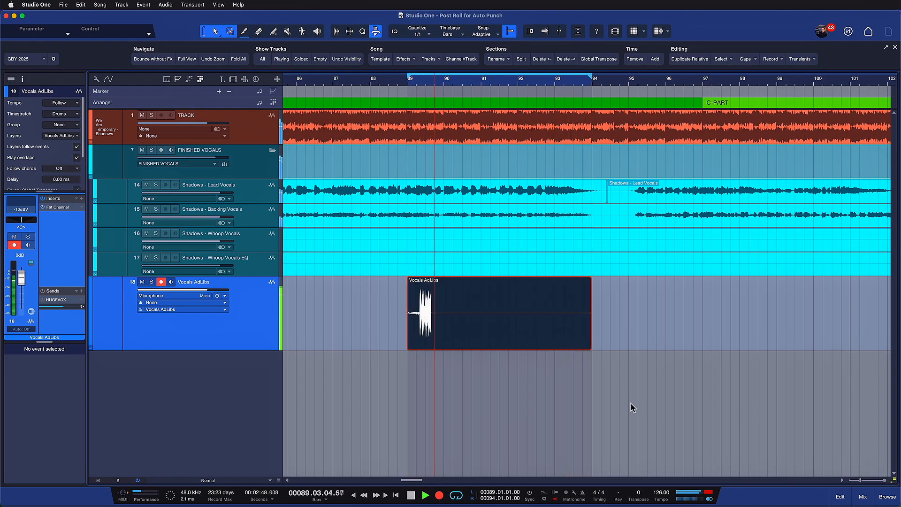
{"action": "left_click", "coordinate": [497, 314]}
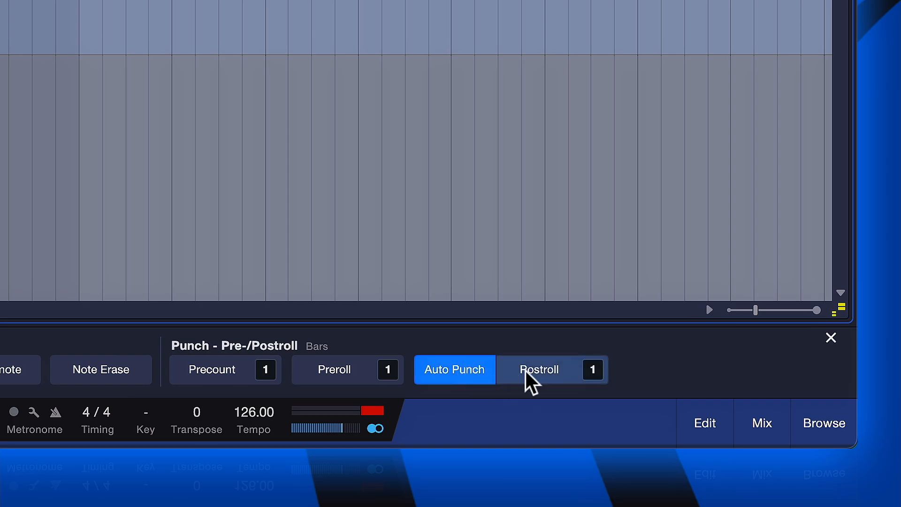
{"action": "mouse_move", "coordinate": [538, 369]}
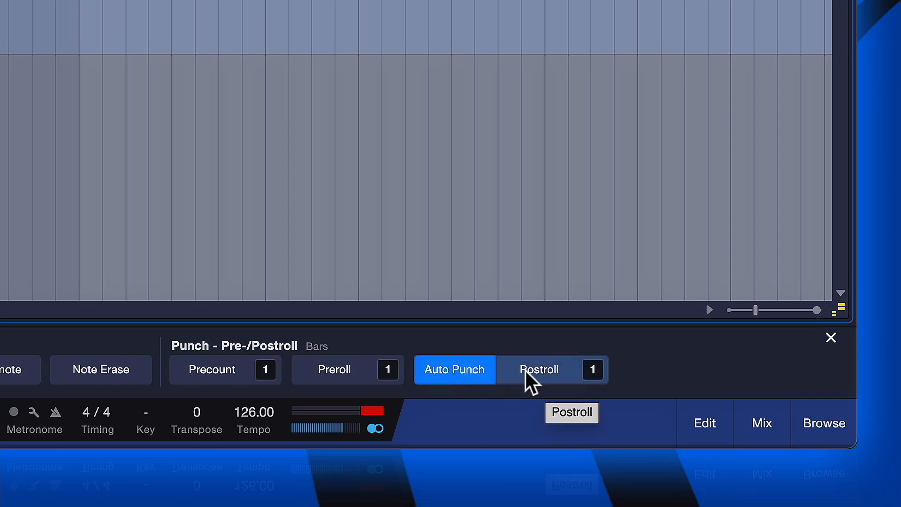
- Enable Postroll (1 bar) in the Punch - Pre-/Postroll section with Auto Punch on
{"action": "left_click", "coordinate": [539, 370]}
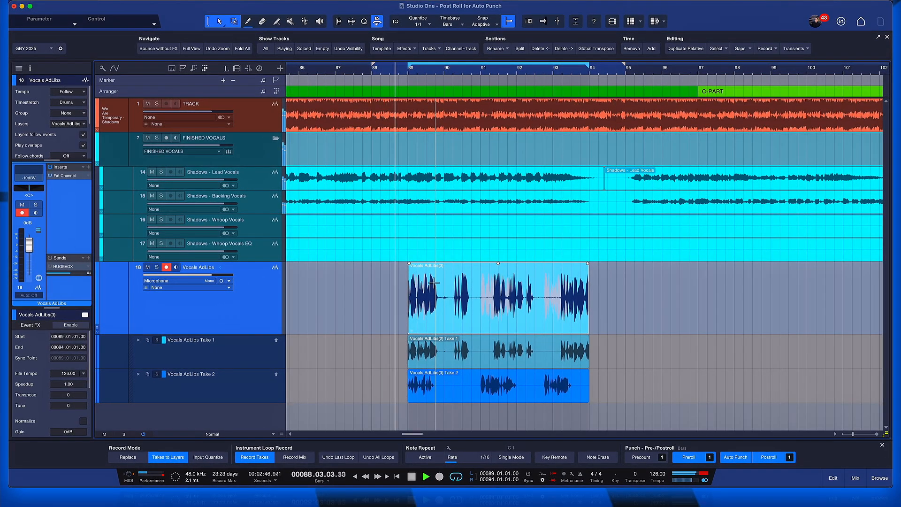
- Record another ad-lib take over bars 89–94, adding a new take layer
{"action": "left_click", "coordinate": [440, 476]}
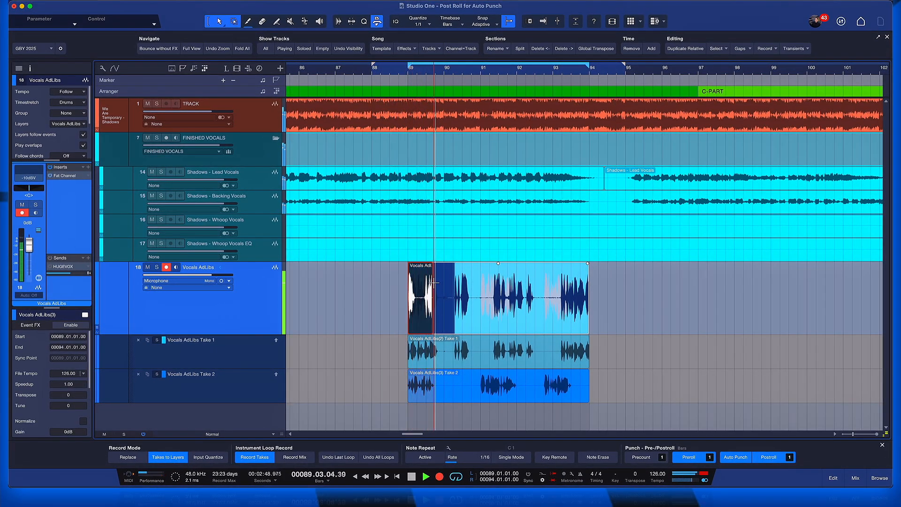